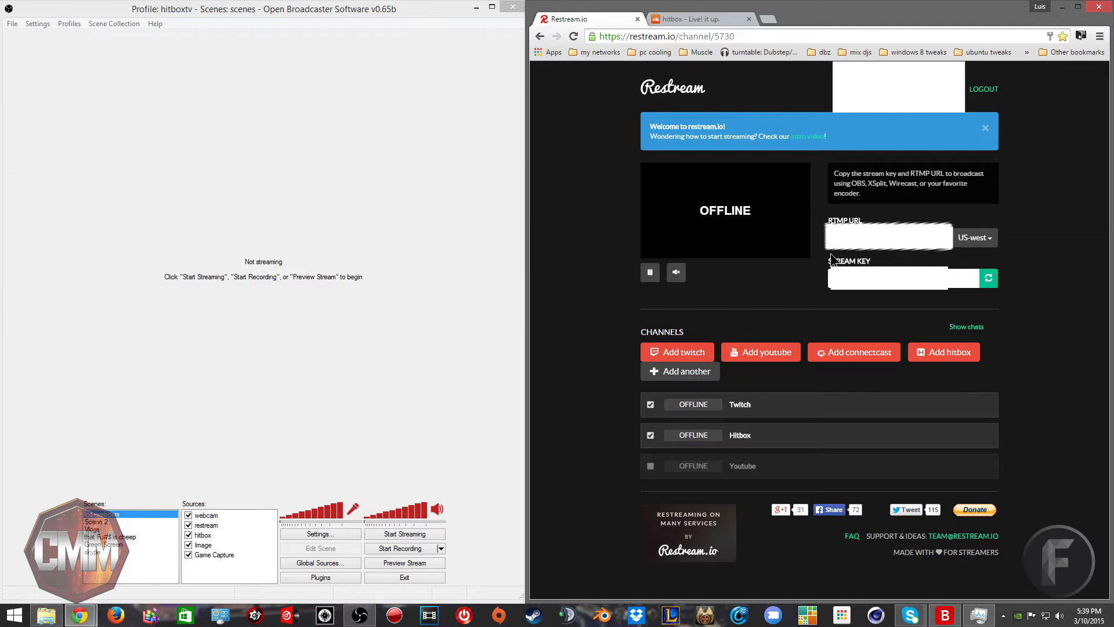
mouse_move(680, 371)
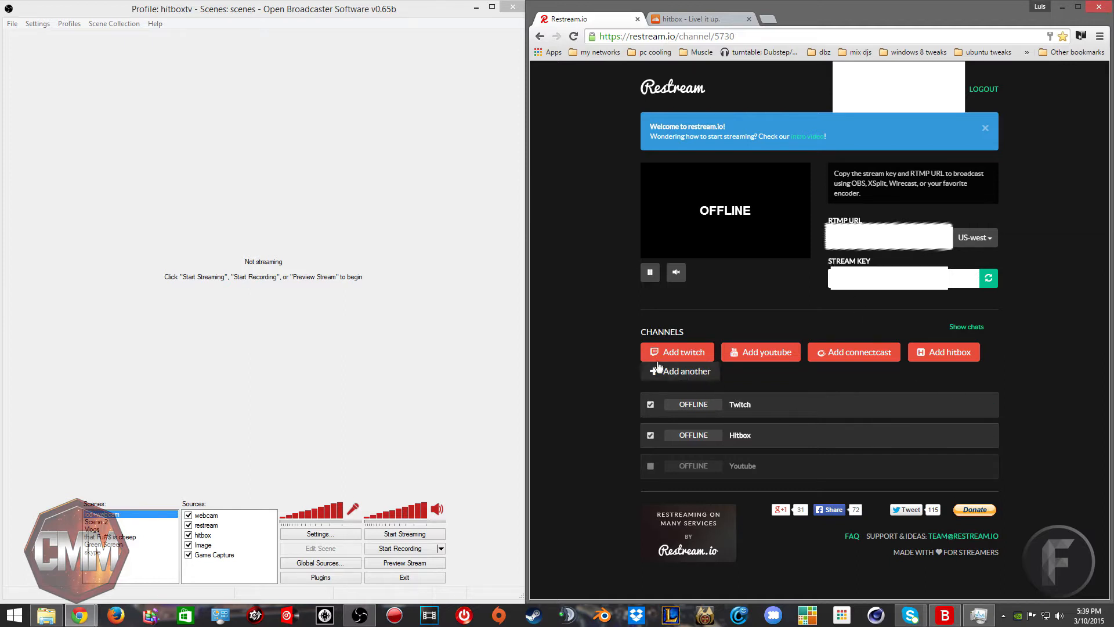
Step: Open a blank Chrome tab beside the Restream channel page
left_click(877, 19)
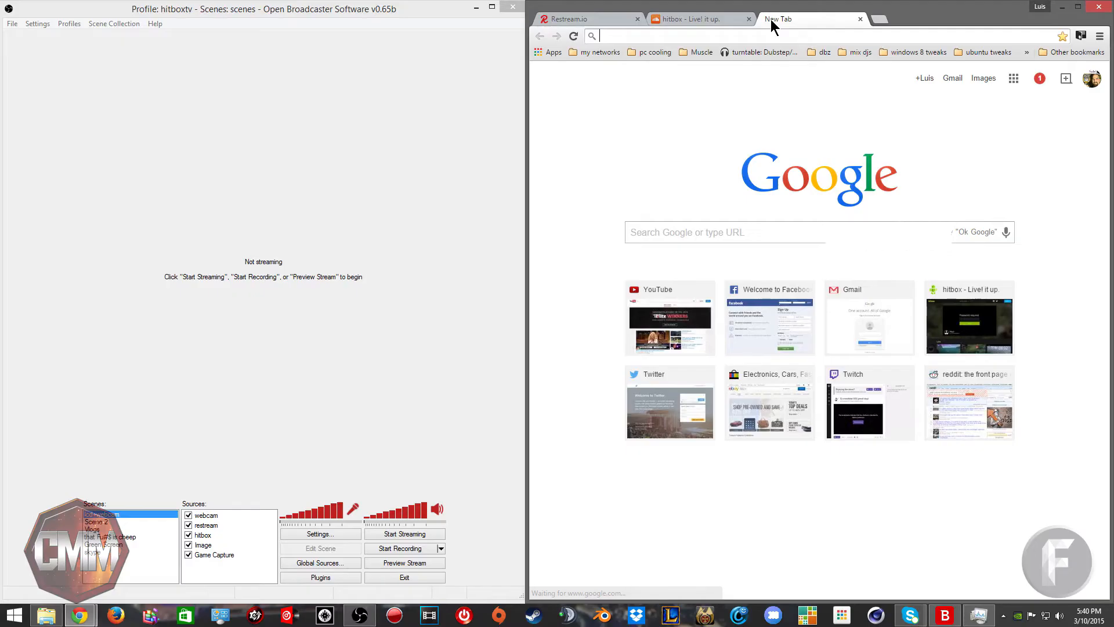
type("twitter.com")
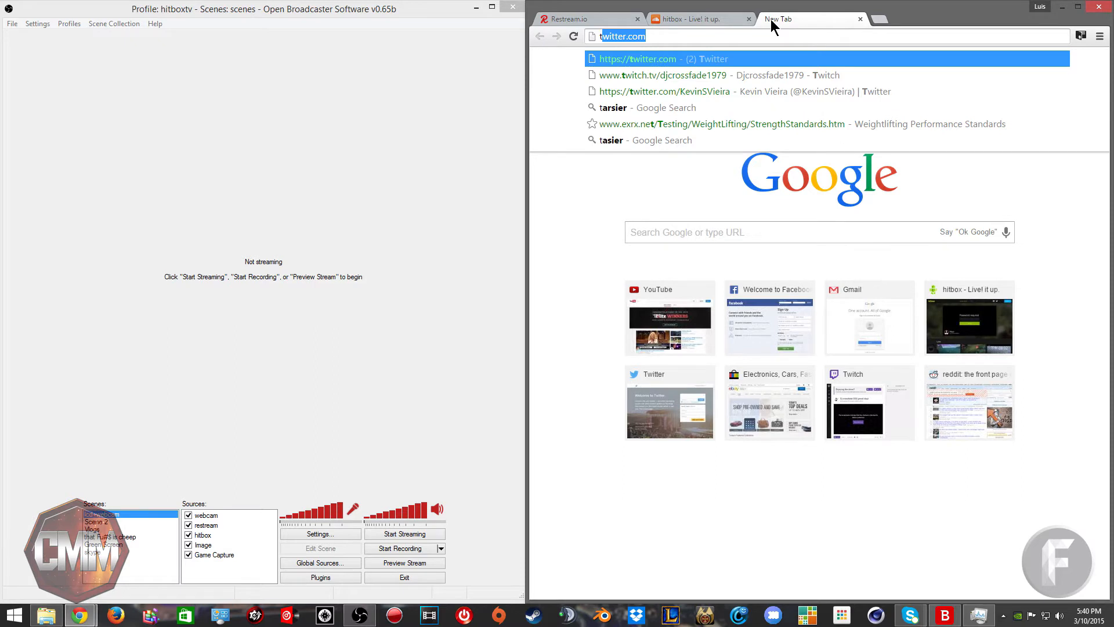
type("www.twitch.tv/djcrossfa")
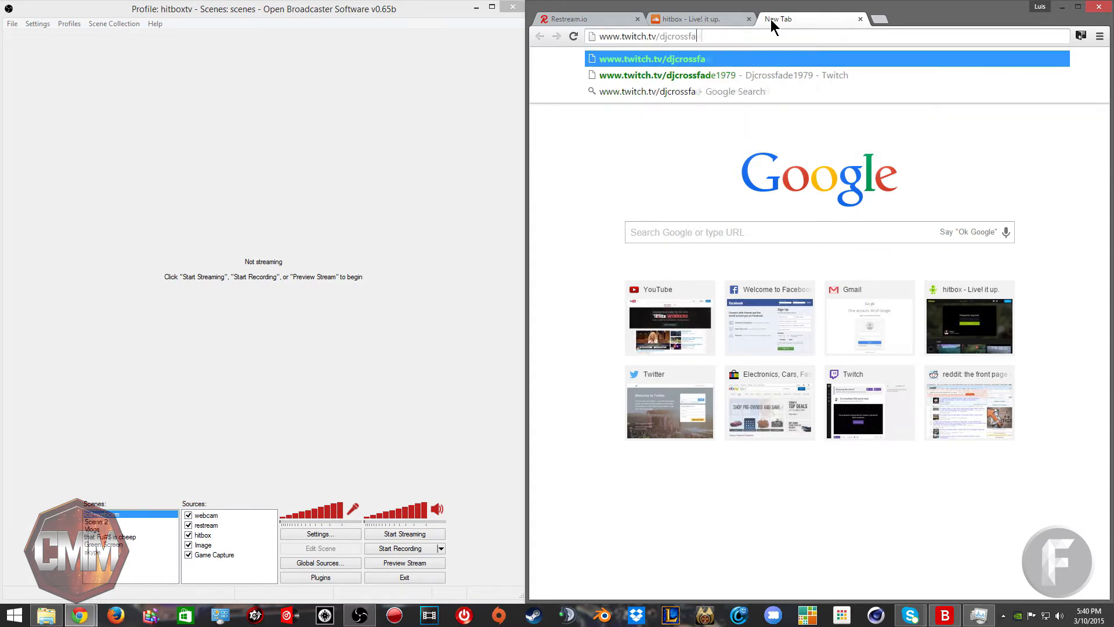
key("backspace")
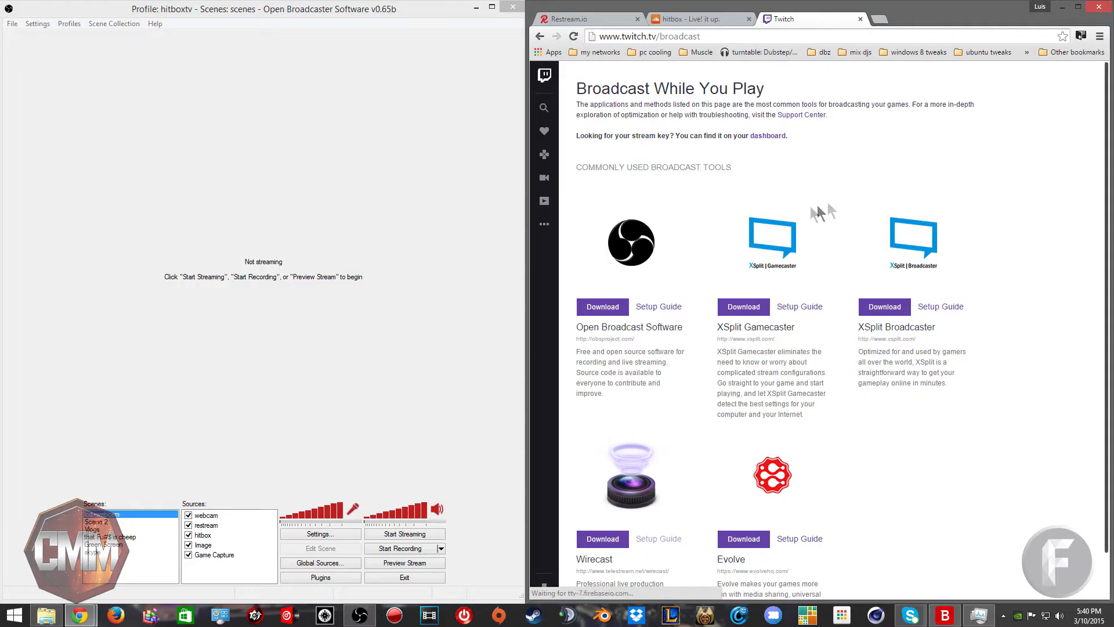
mouse_move(769, 139)
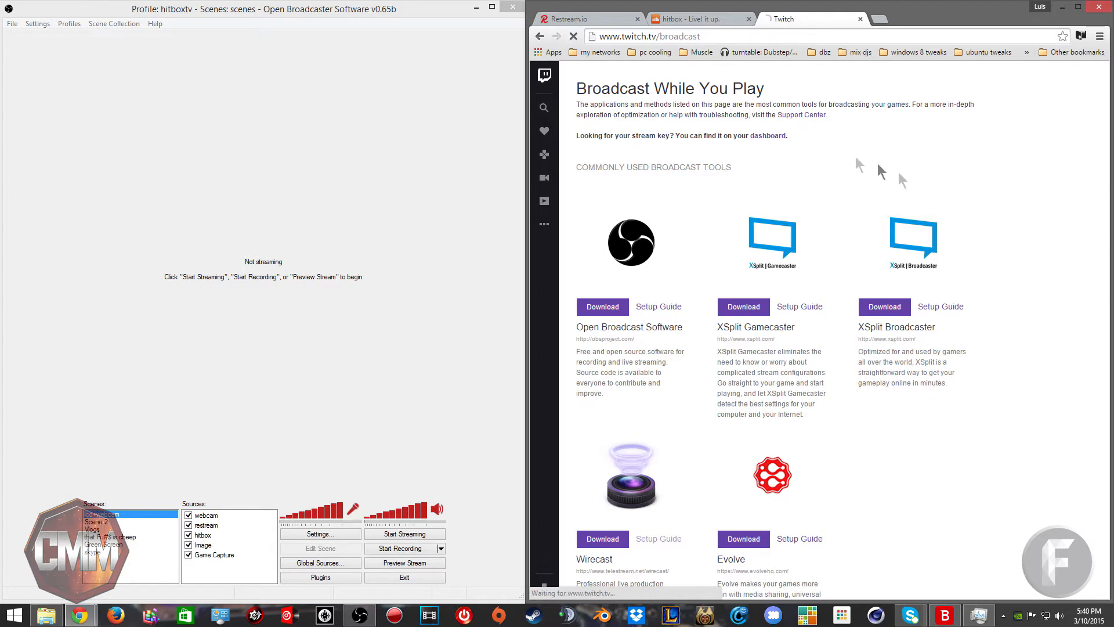
left_click(767, 135)
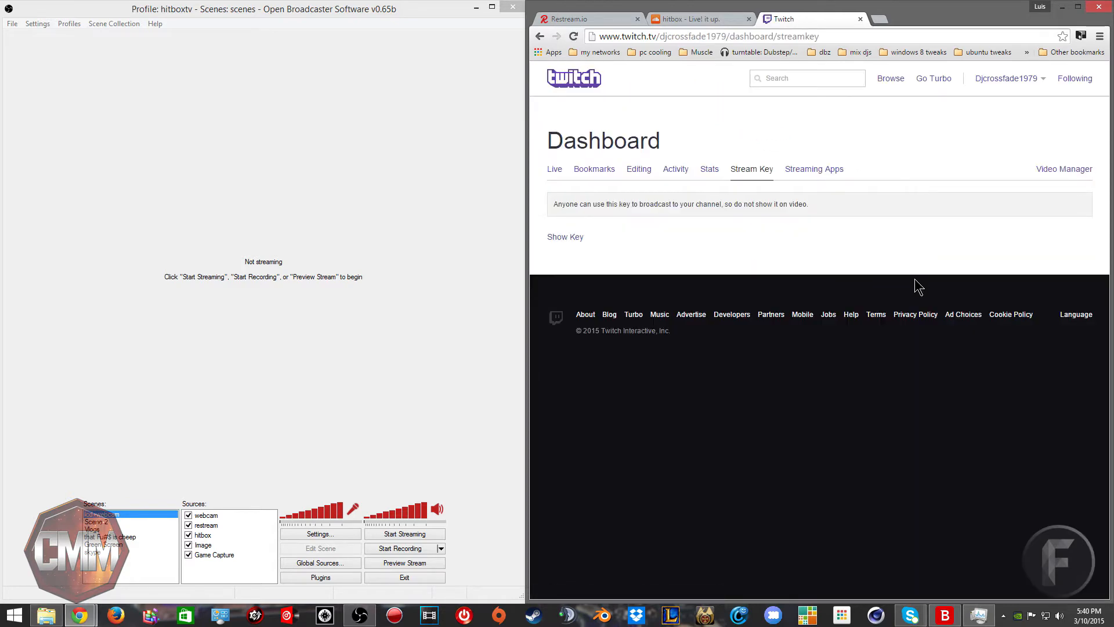
mouse_move(565, 237)
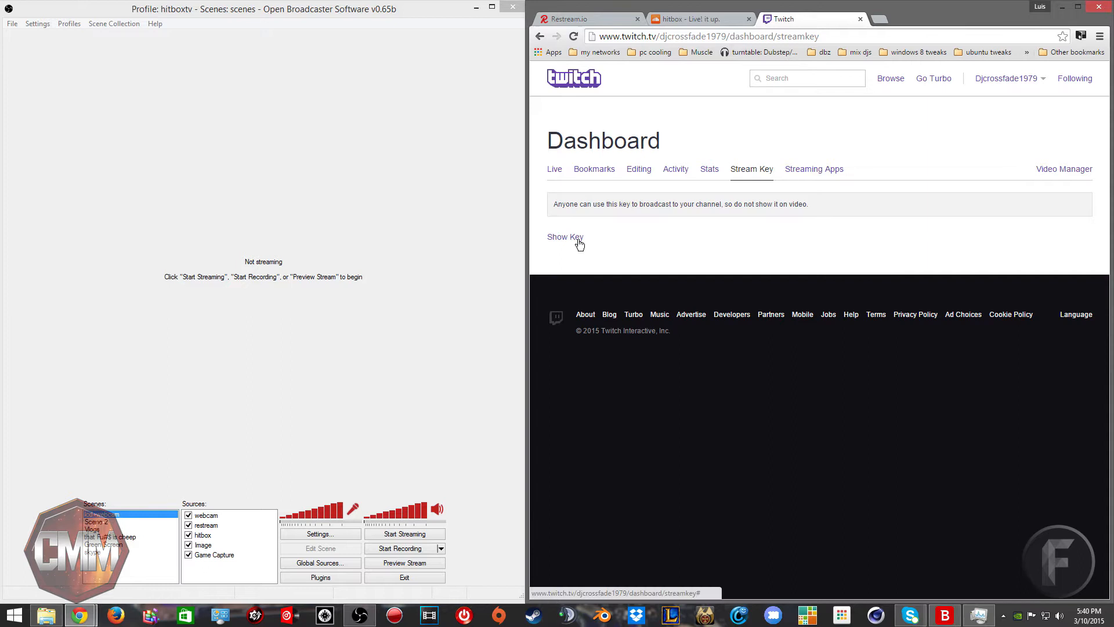
mouse_move(817, 229)
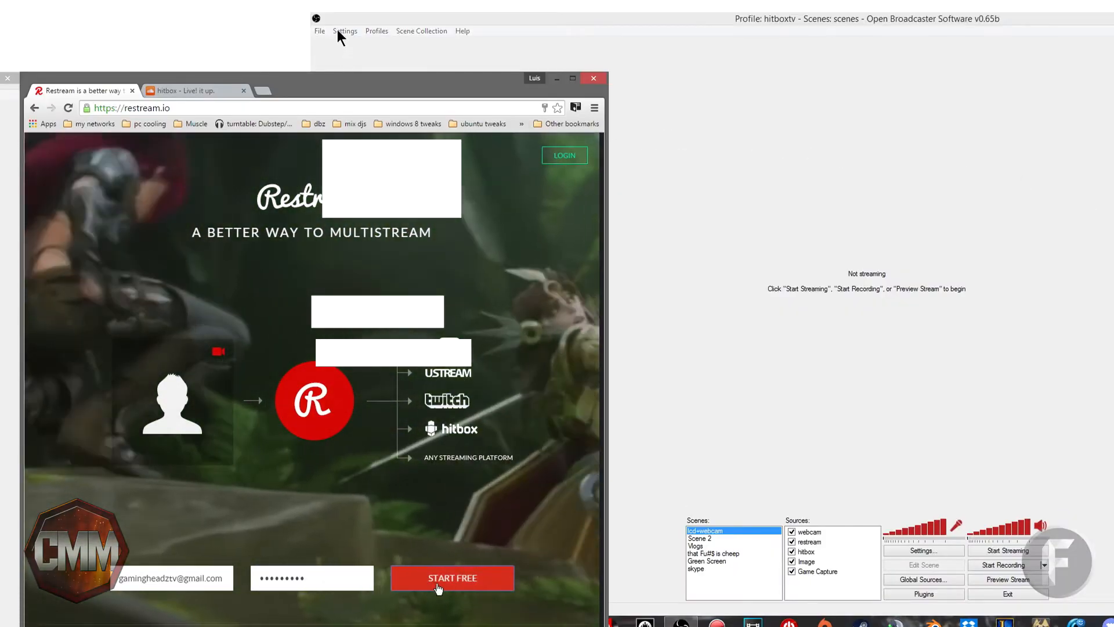
Step: Point OBS Broadcast Settings at a Custom service with Restream's URL and key, then save
left_click(345, 30)
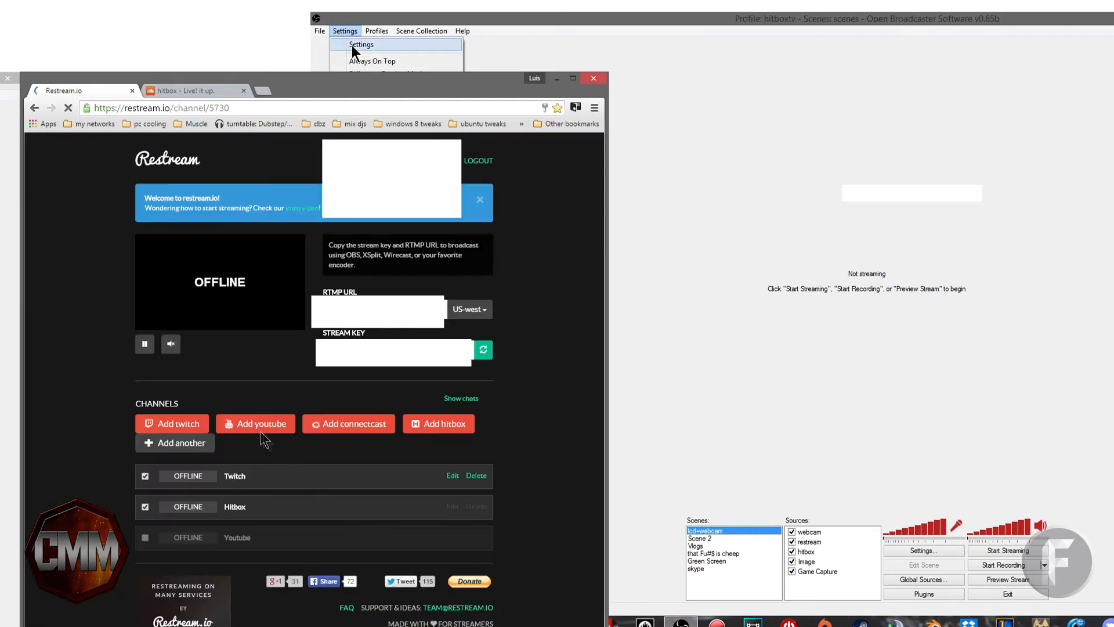
left_click(361, 44)
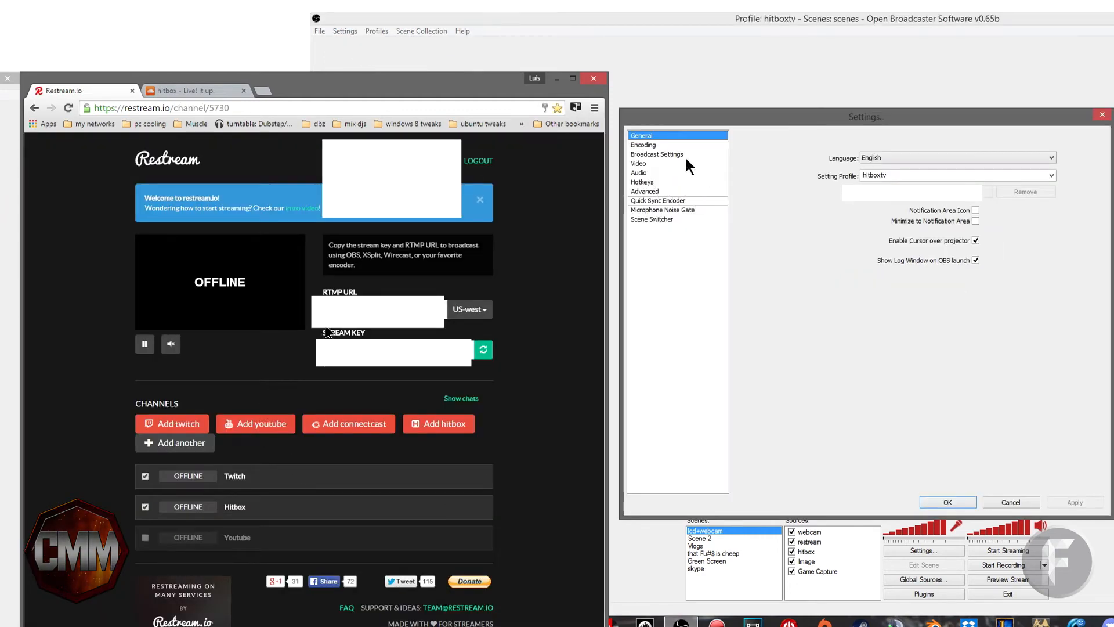
left_click(657, 155)
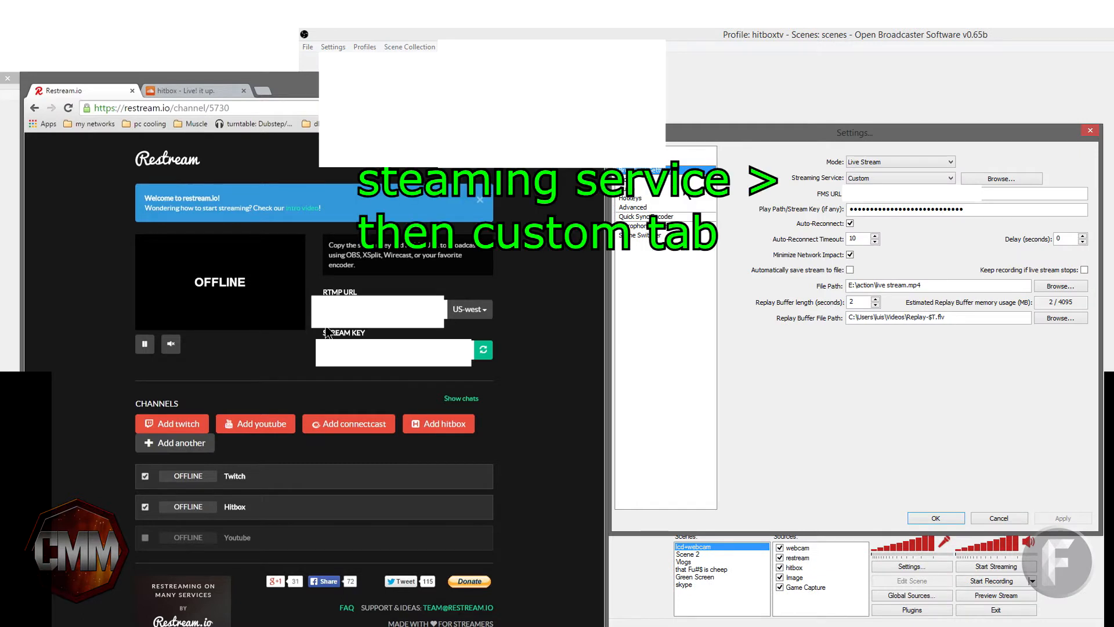
mouse_move(956, 210)
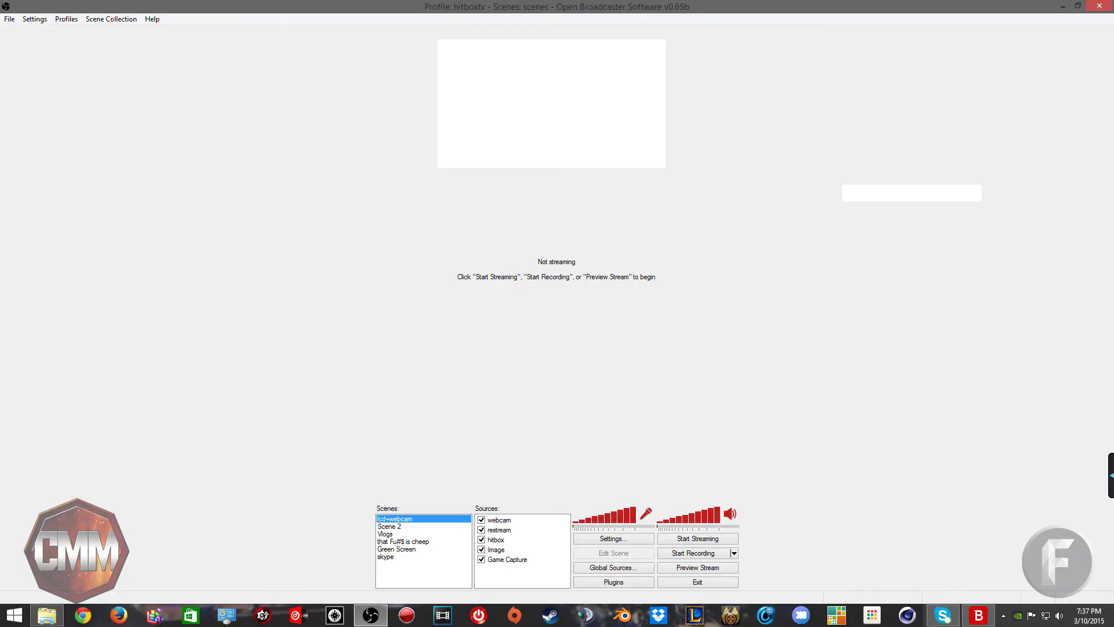
left_click(9, 18)
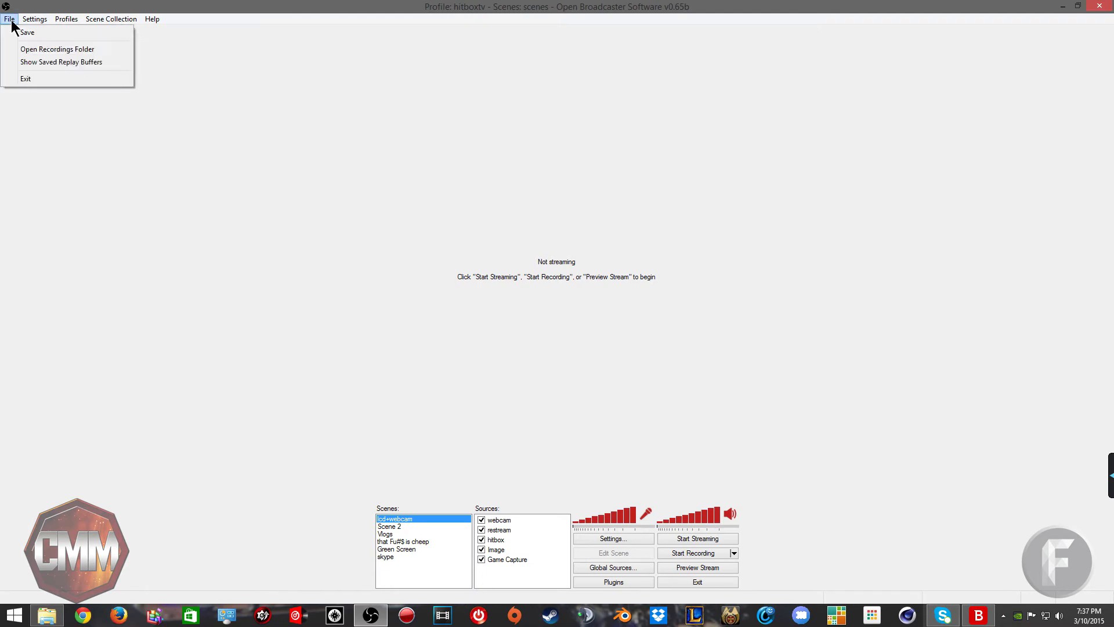
mouse_move(28, 32)
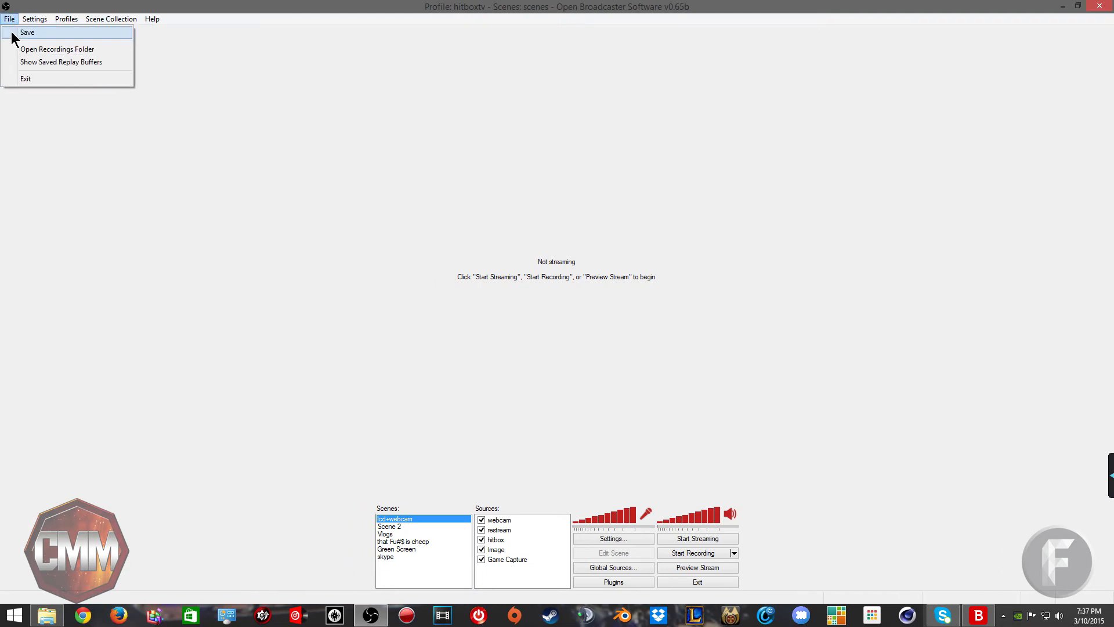
left_click(82, 614)
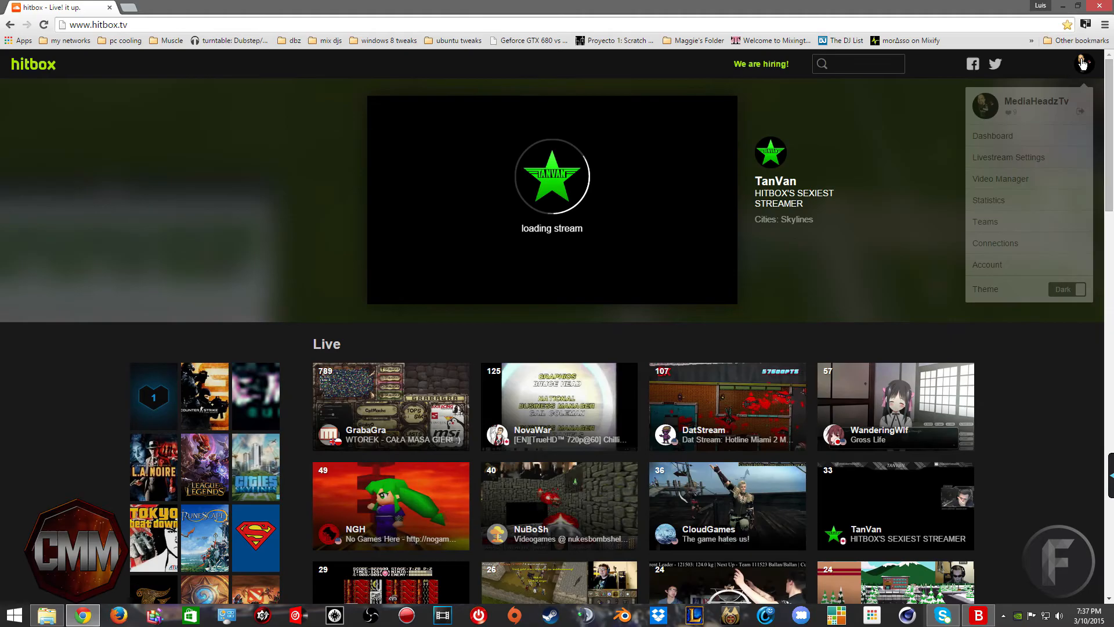
Step: Enter 'No More Room In Hell' in Hitbox's Game played field
left_click(1007, 157)
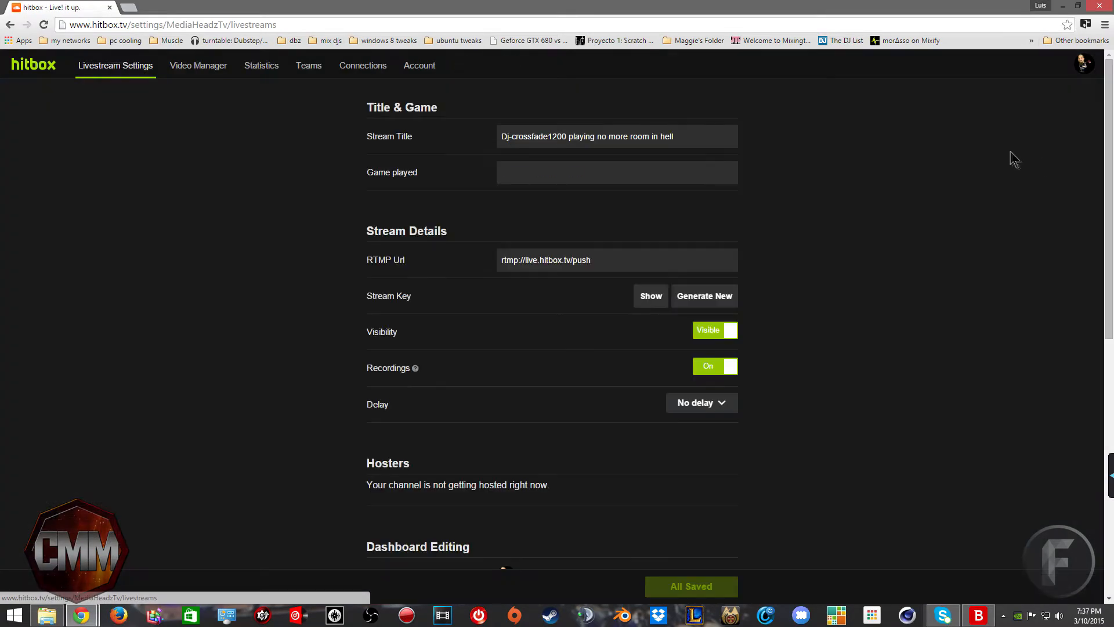
type("No More Room In Hell")
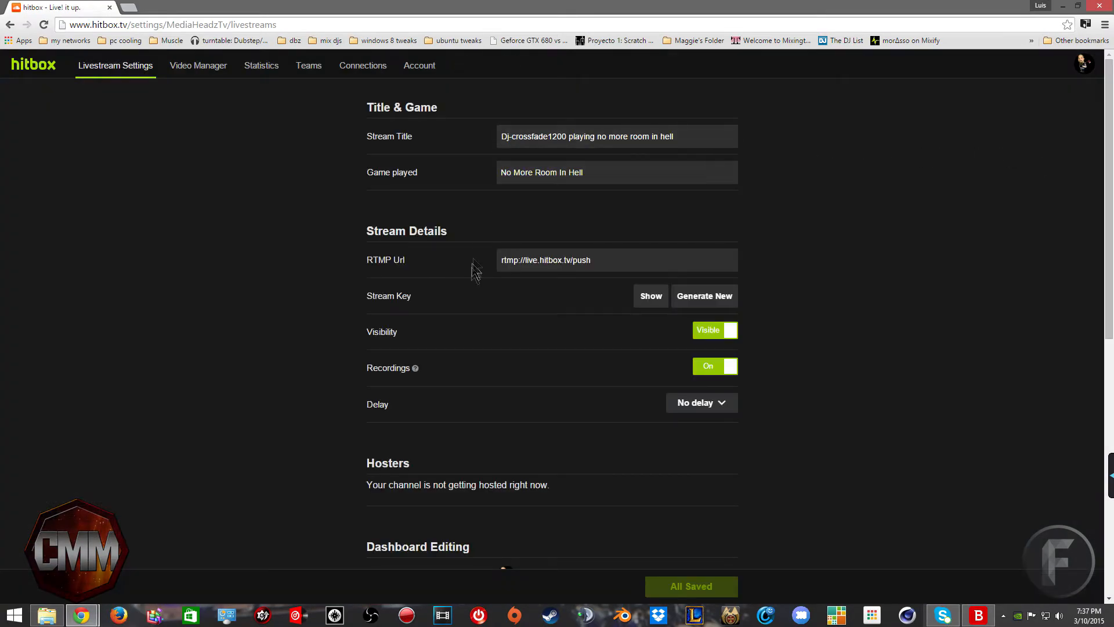
mouse_move(649, 295)
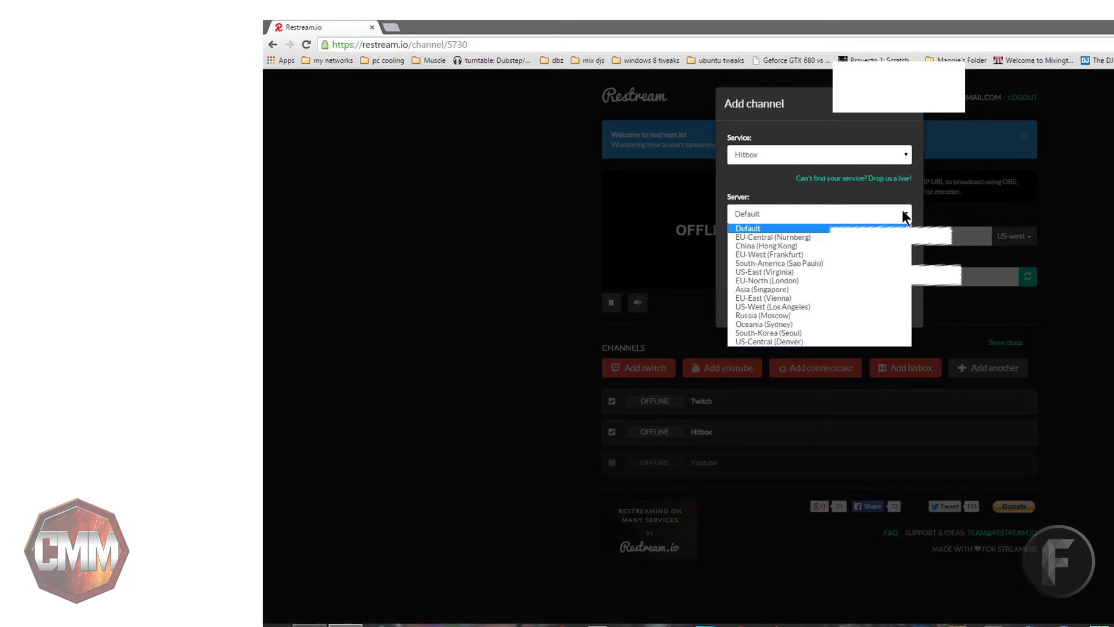
mouse_move(851, 224)
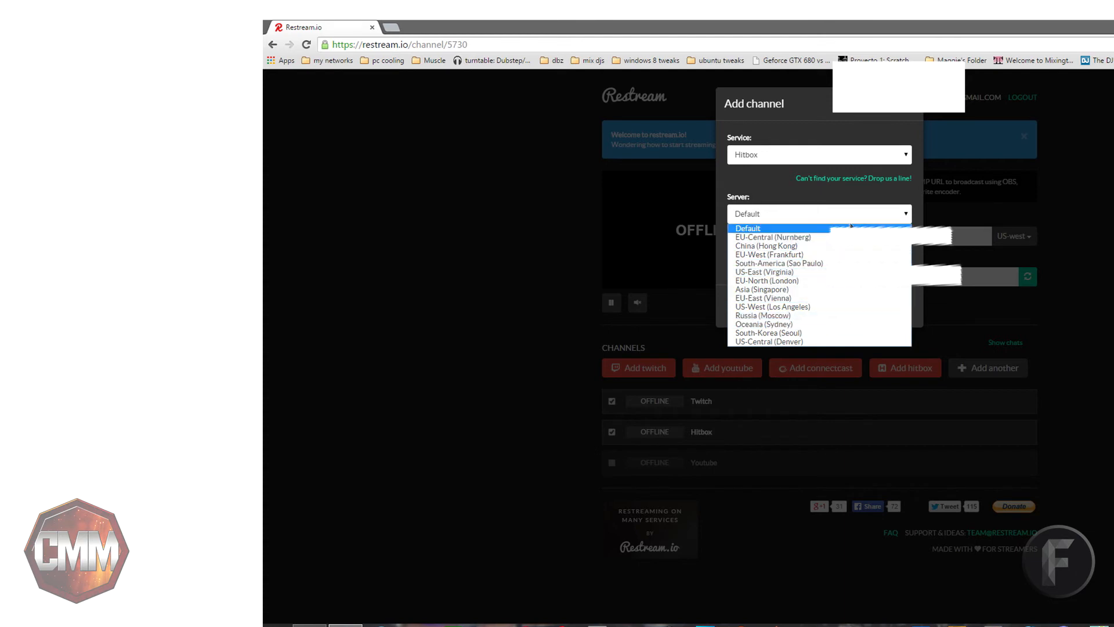
Step: Dismiss the Hitbox Add channel dialog, leaving Server at Default
left_click(747, 227)
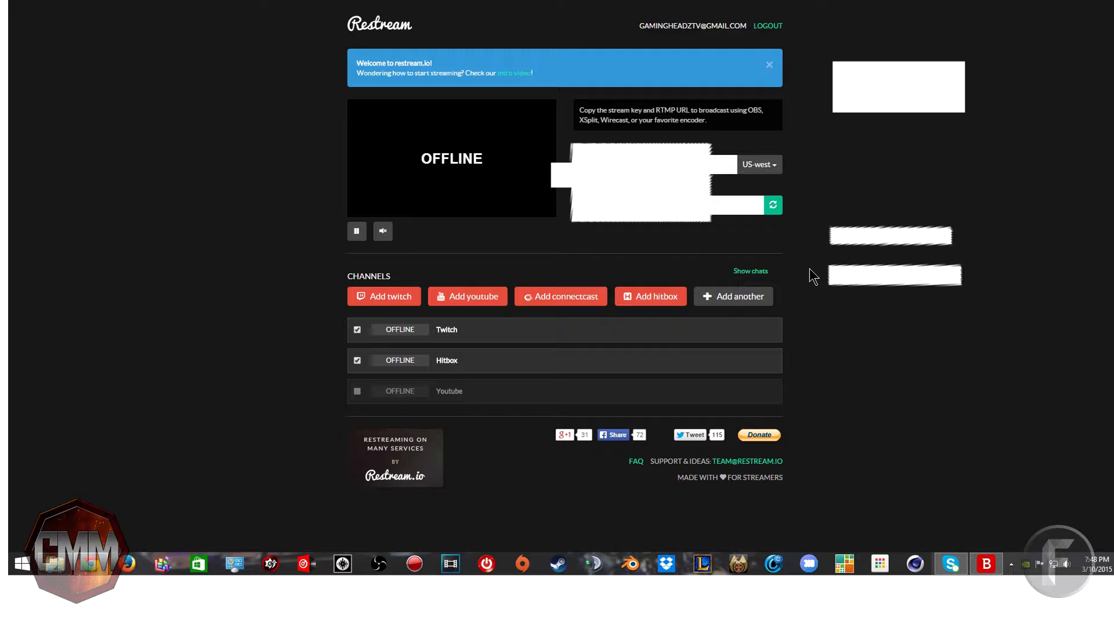
mouse_move(751, 271)
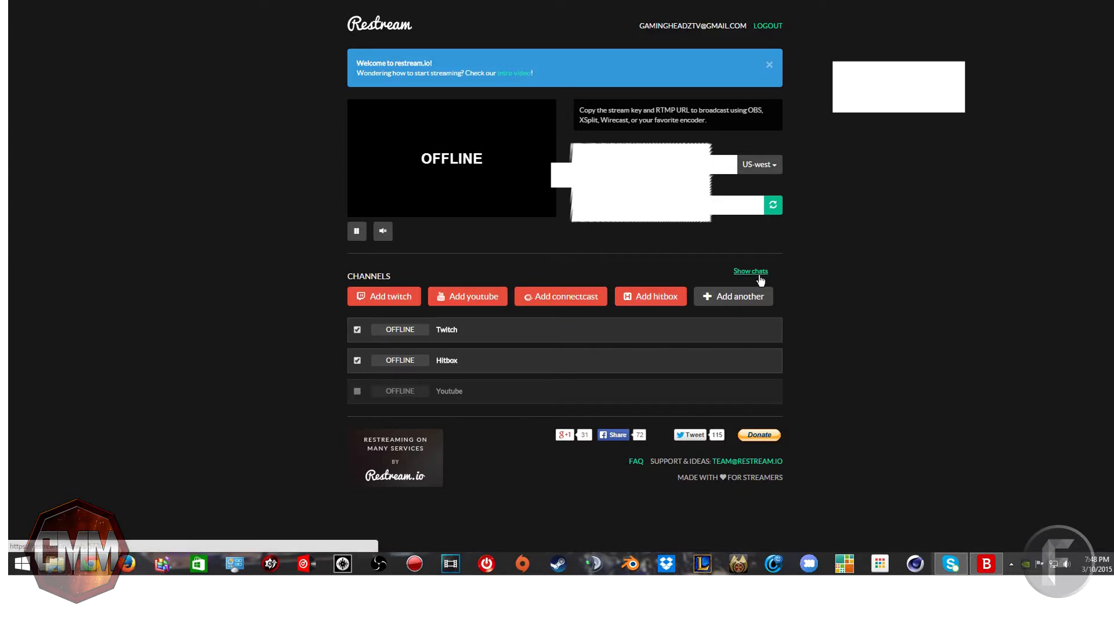
Step: Show the Twitch and Hitbox chats and connect to the Hitbox chat
left_click(751, 271)
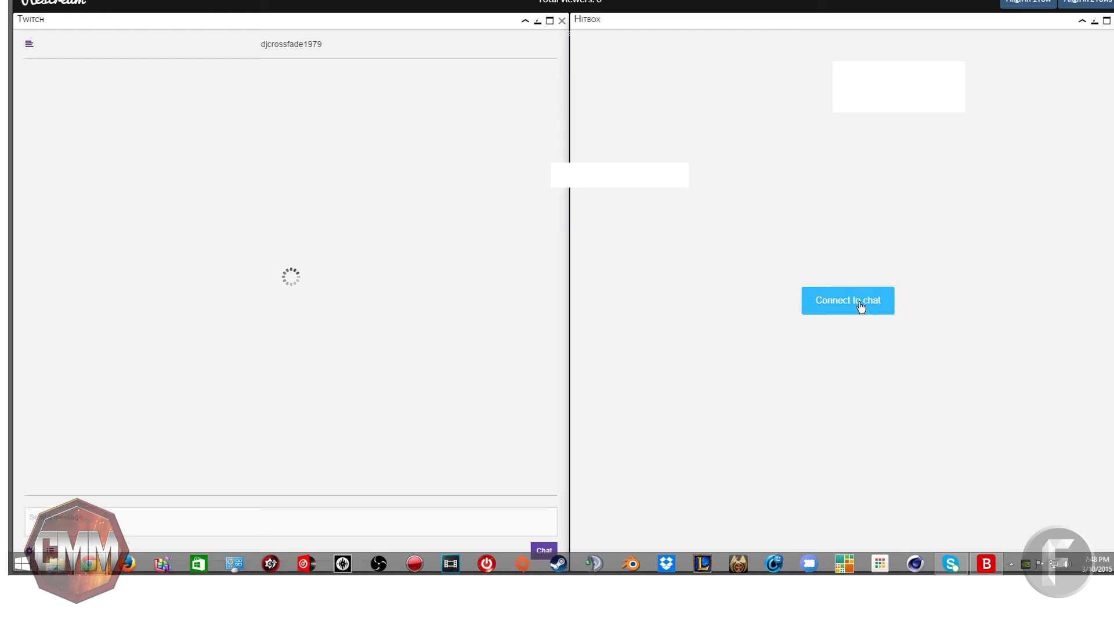
left_click(847, 300)
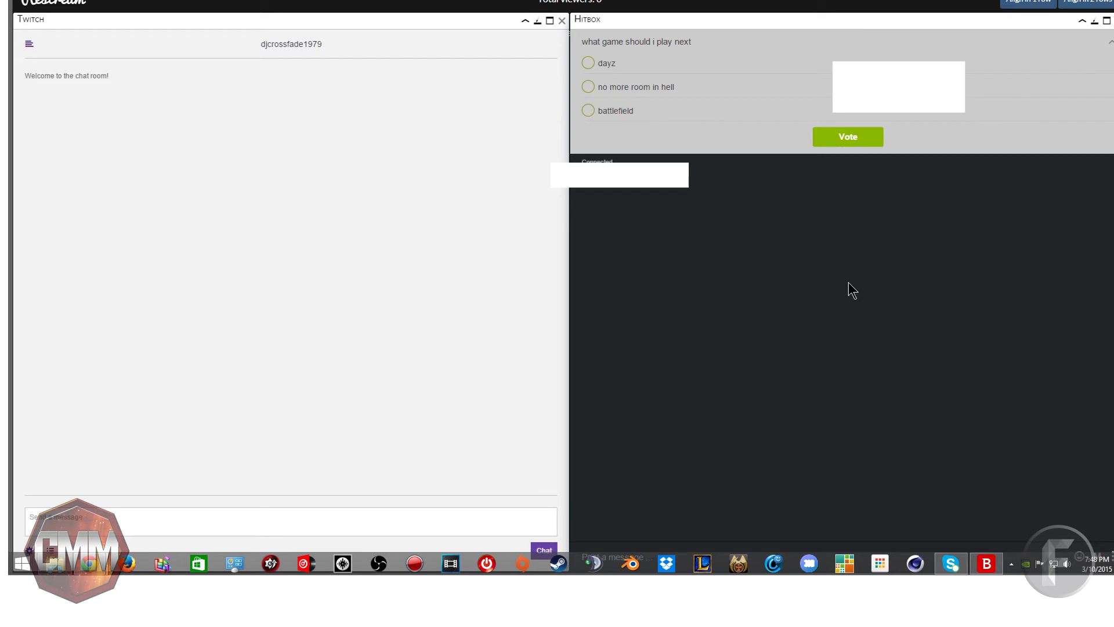
mouse_move(864, 276)
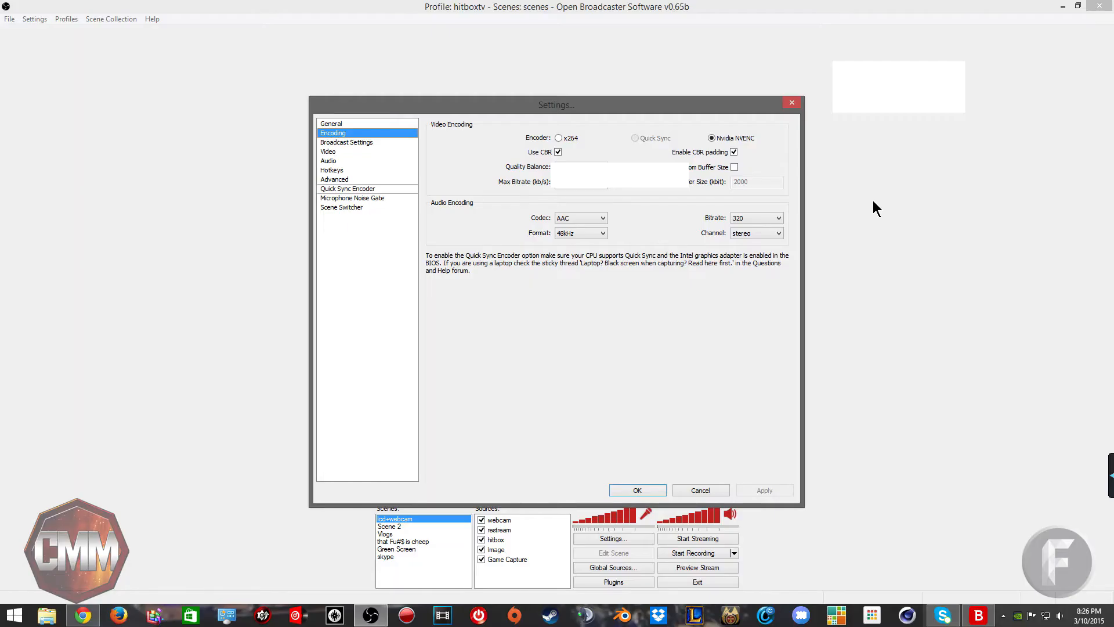
mouse_move(847, 205)
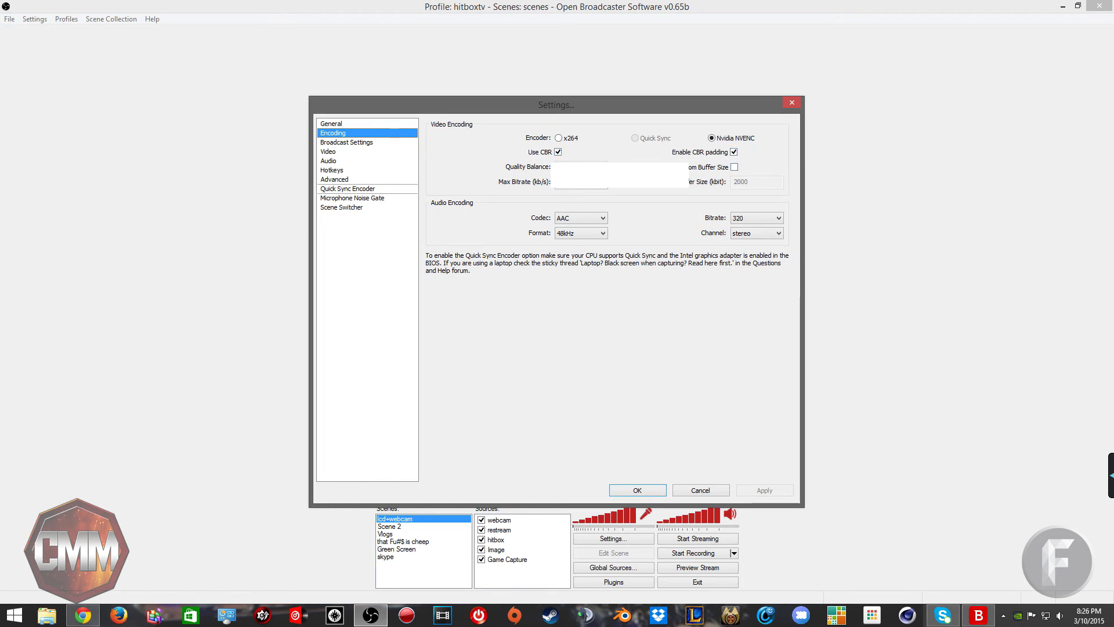
mouse_move(551, 199)
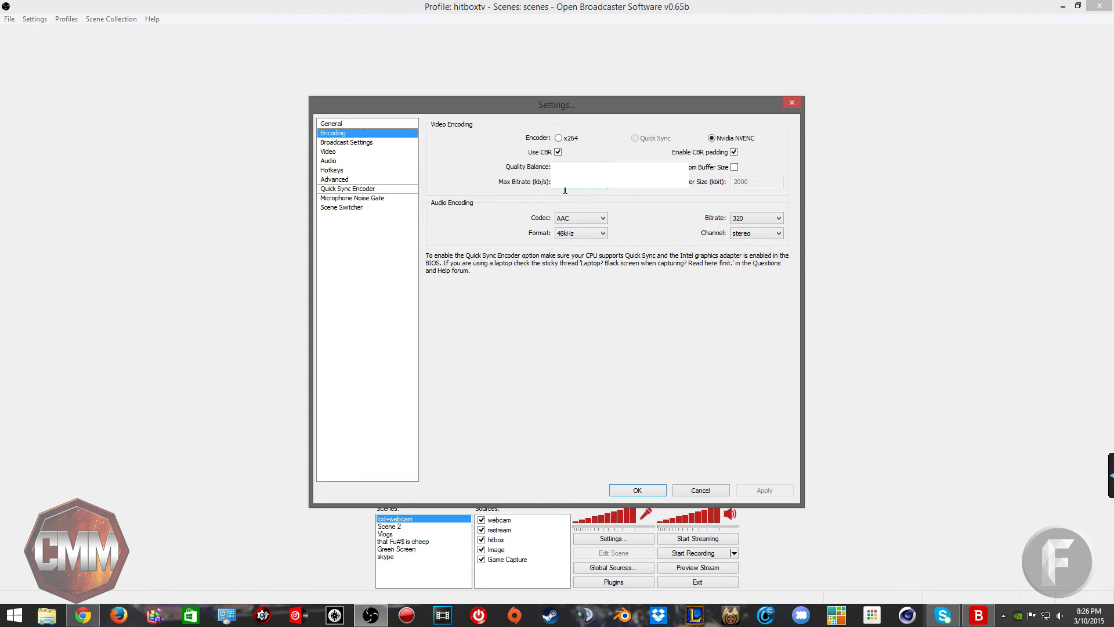
mouse_move(462, 183)
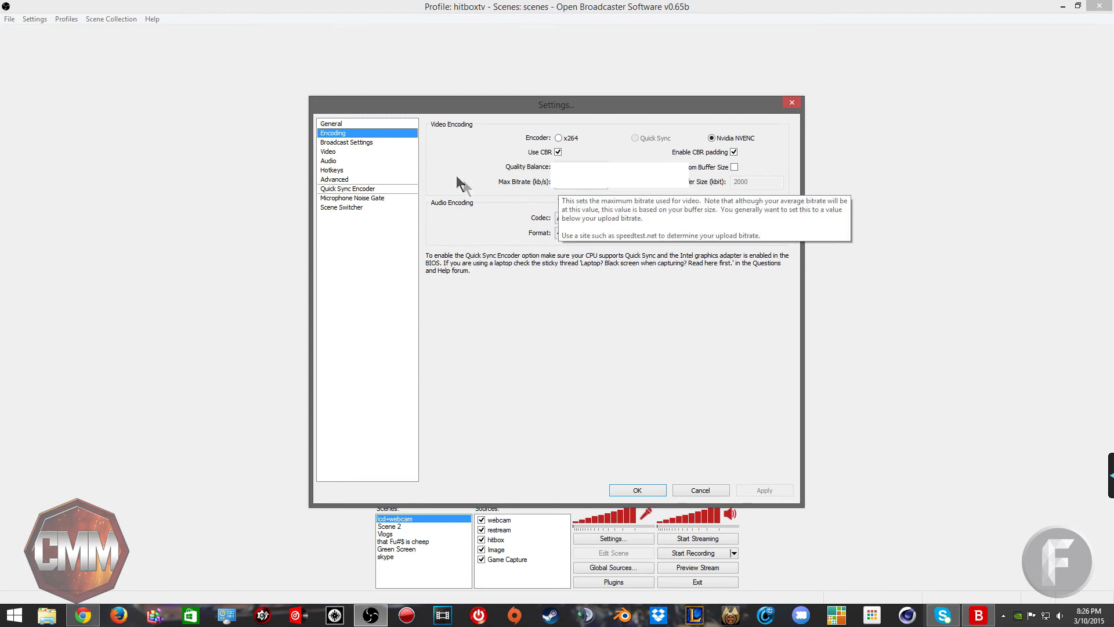
Step: Check the Custom service fields in Broadcast Settings, then switch to Video settings
left_click(346, 142)
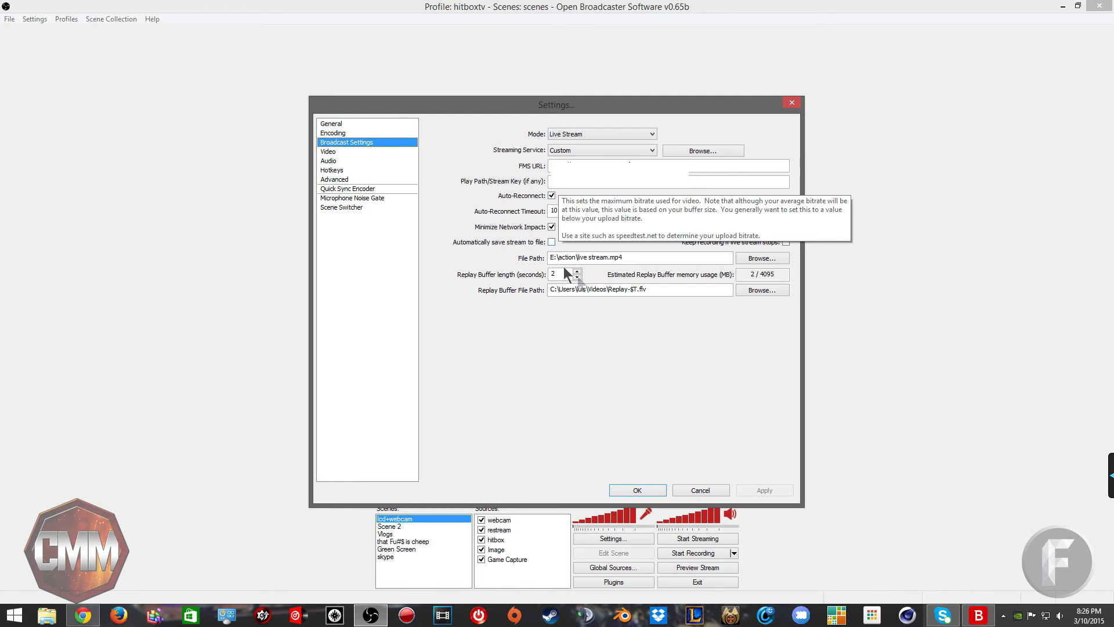
mouse_move(610, 231)
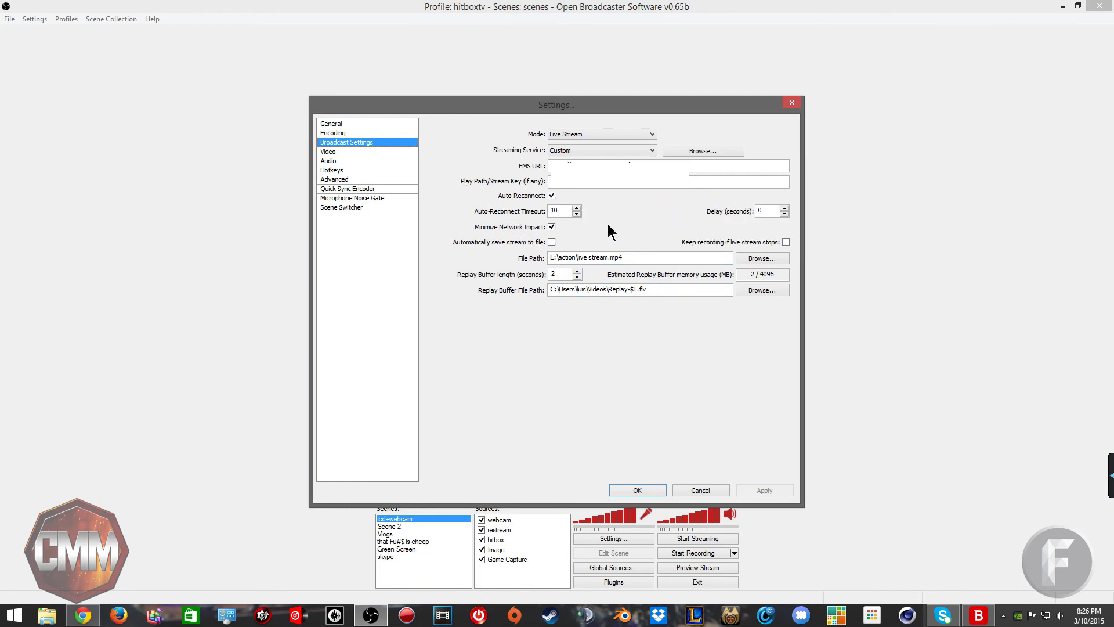
mouse_move(528, 223)
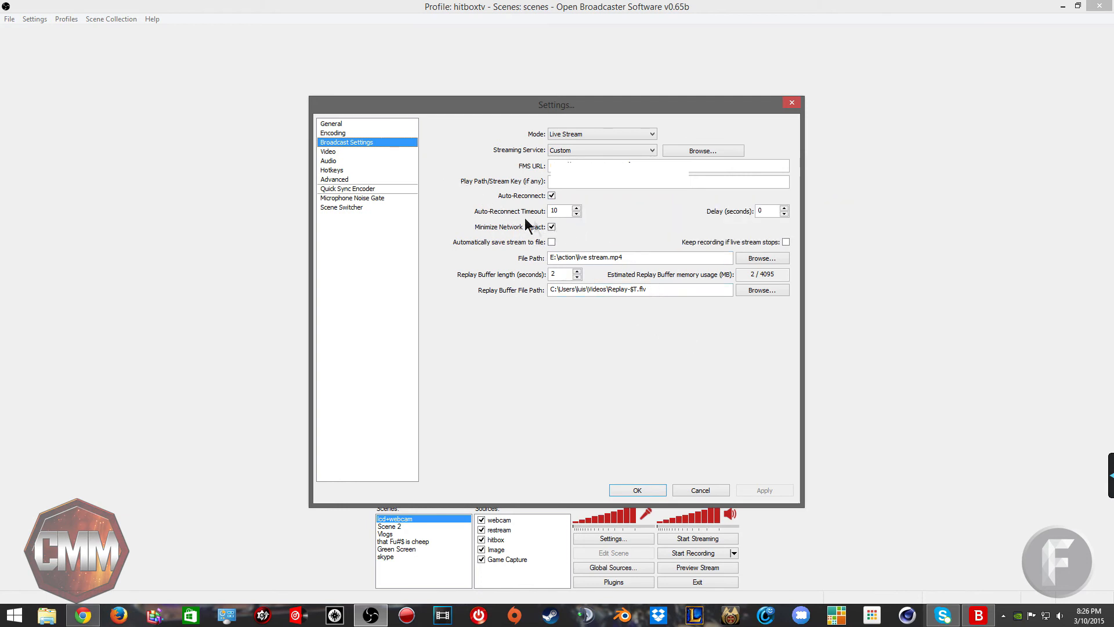
mouse_move(338, 164)
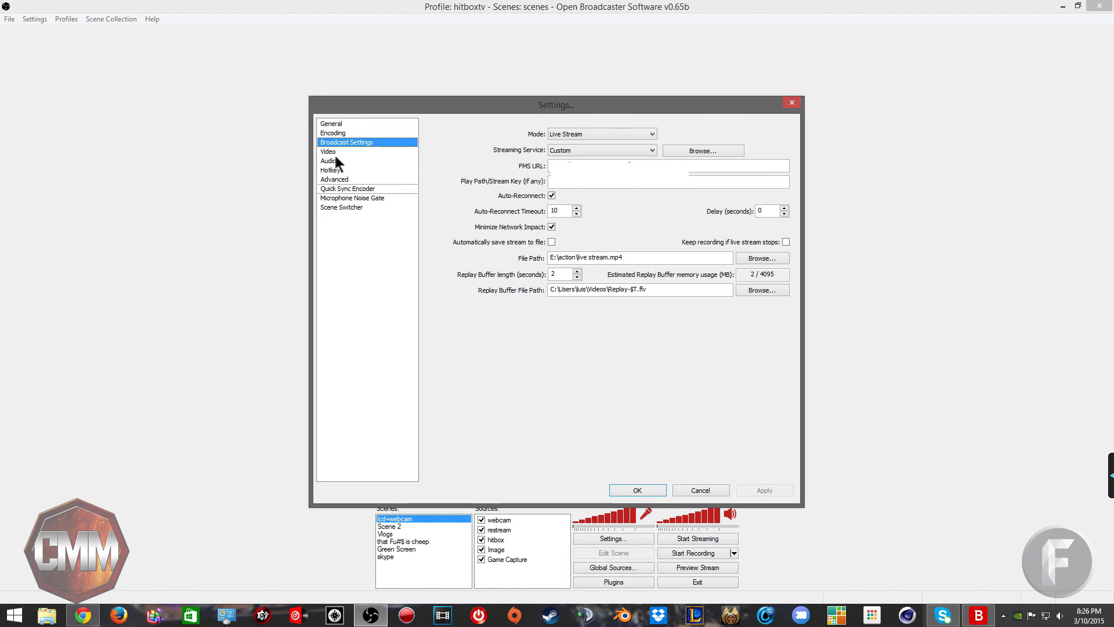
left_click(327, 151)
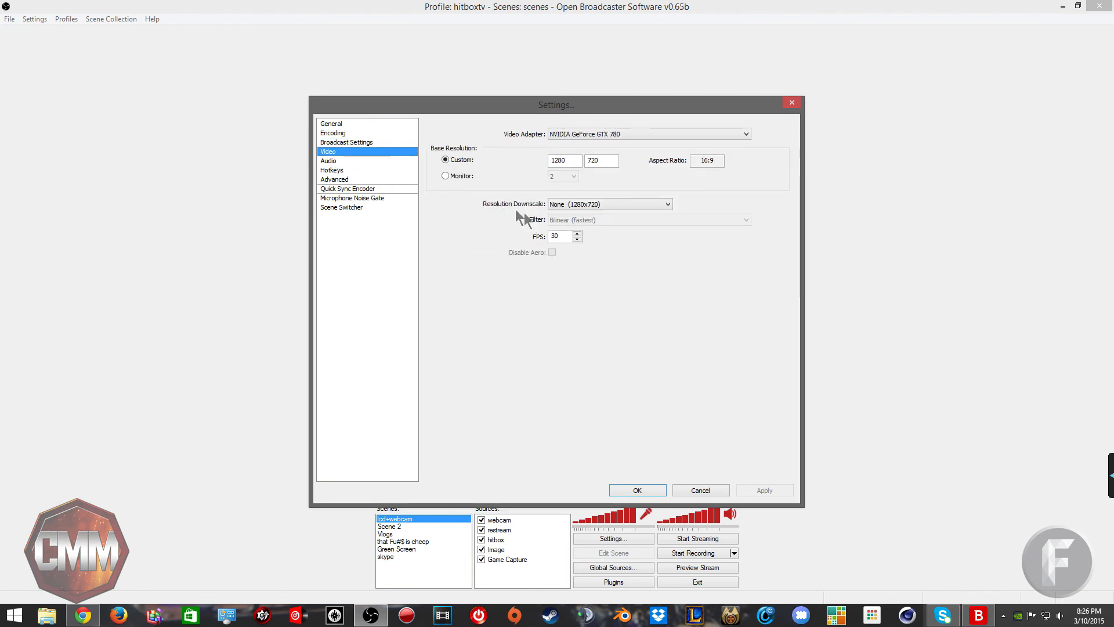